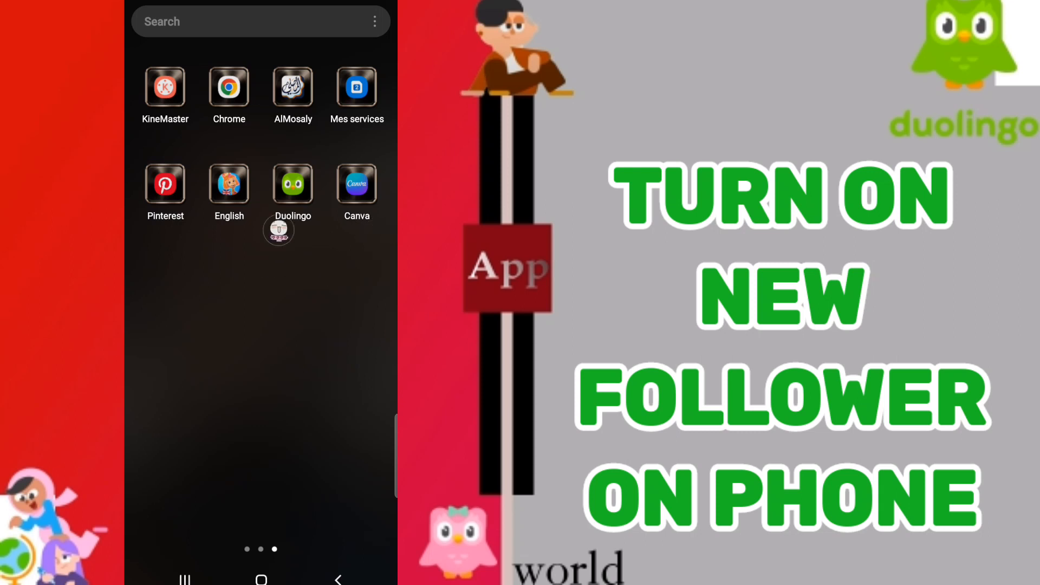
- Launch Duolingo and go to the account's profile page
{"action": "left_click", "coordinate": [291, 183]}
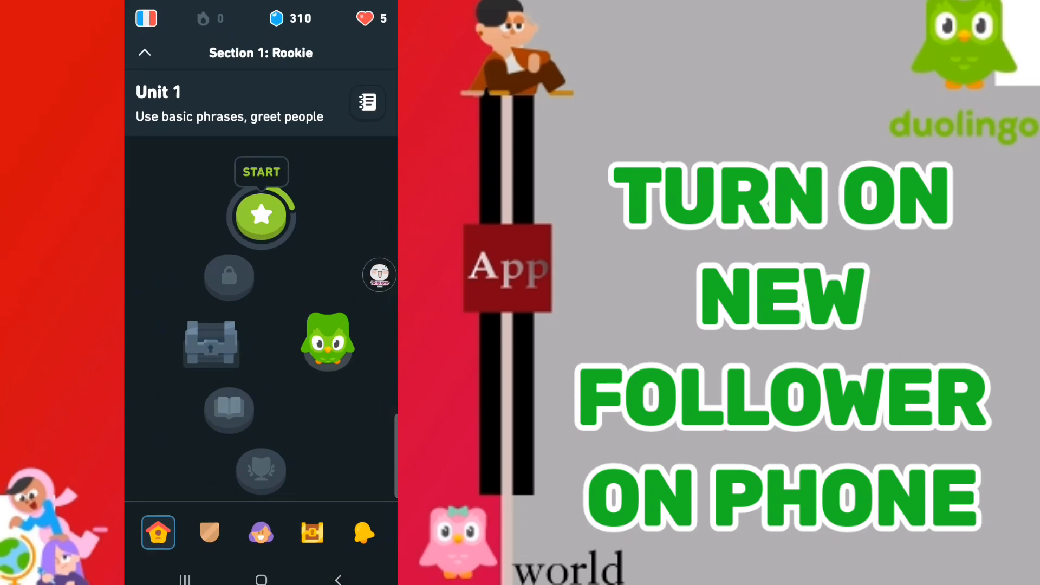
{"action": "left_click", "coordinate": [260, 531]}
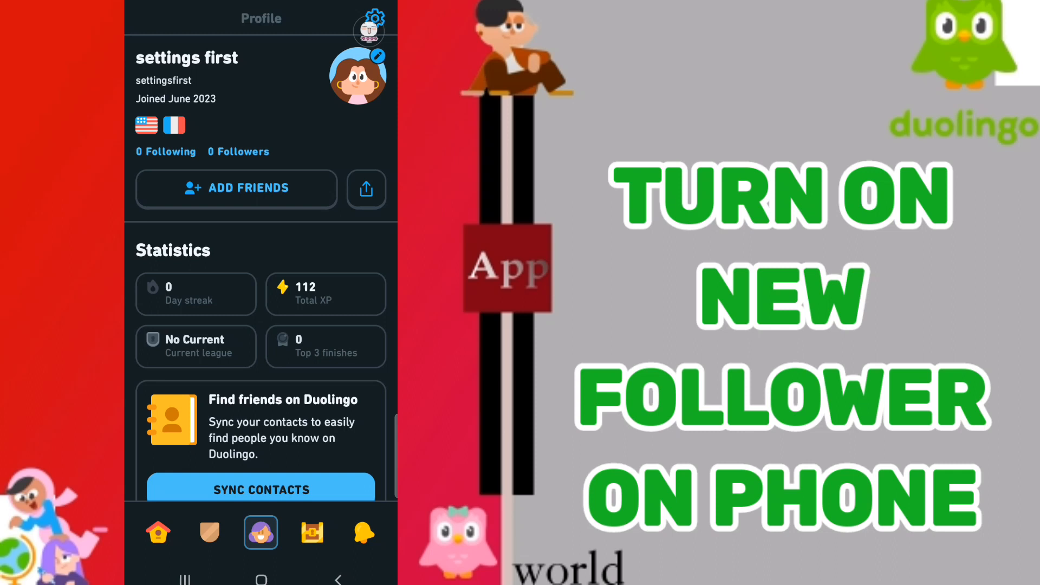
- Go into account settings and scroll down to the Notifications section for New follower
{"action": "left_click", "coordinate": [367, 30]}
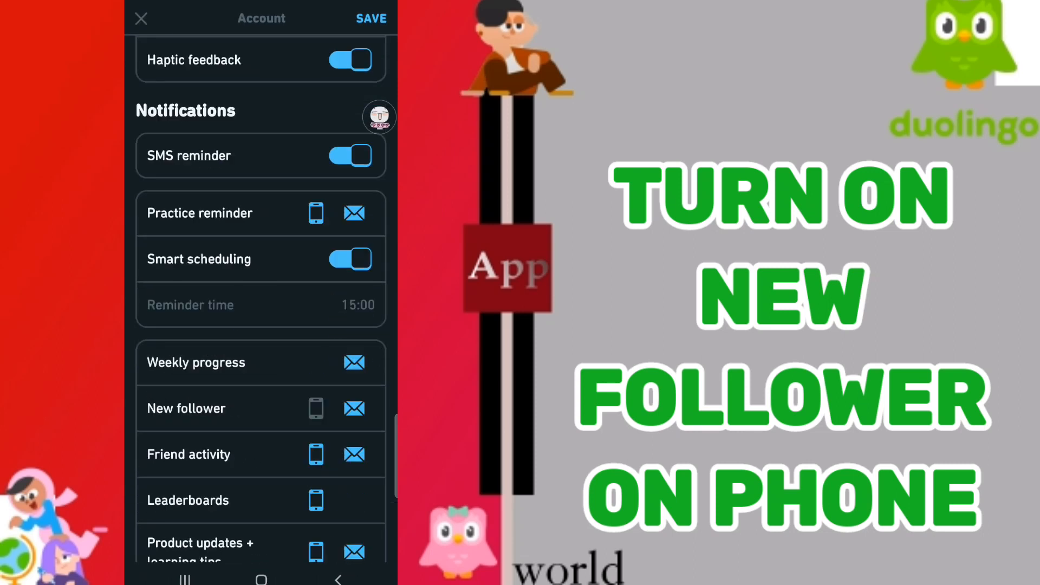
{"action": "scroll", "scroll_direction": "down", "scroll_amount": 3}
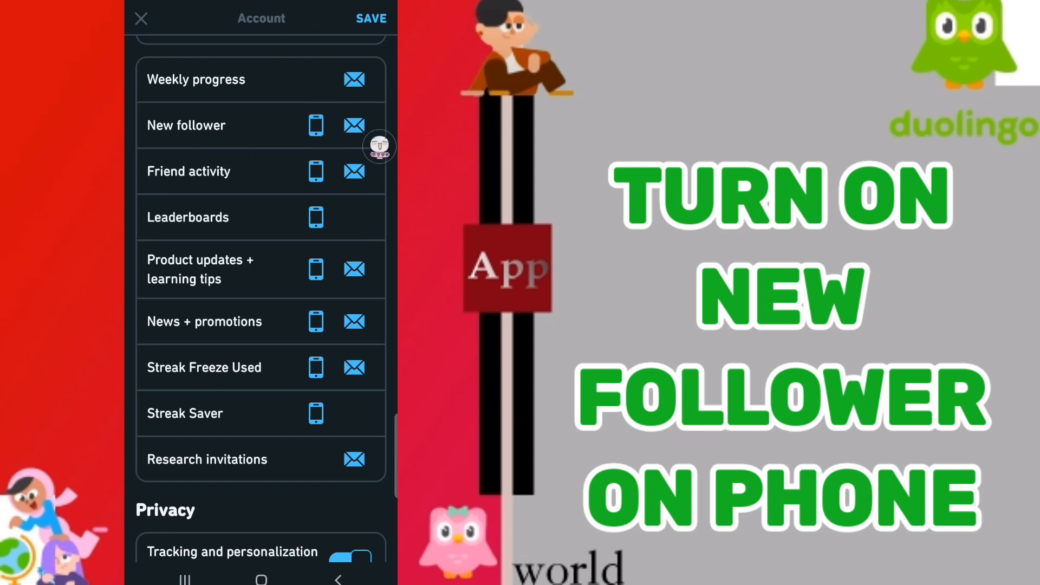
{"action": "mouse_move", "coordinate": [375, 84]}
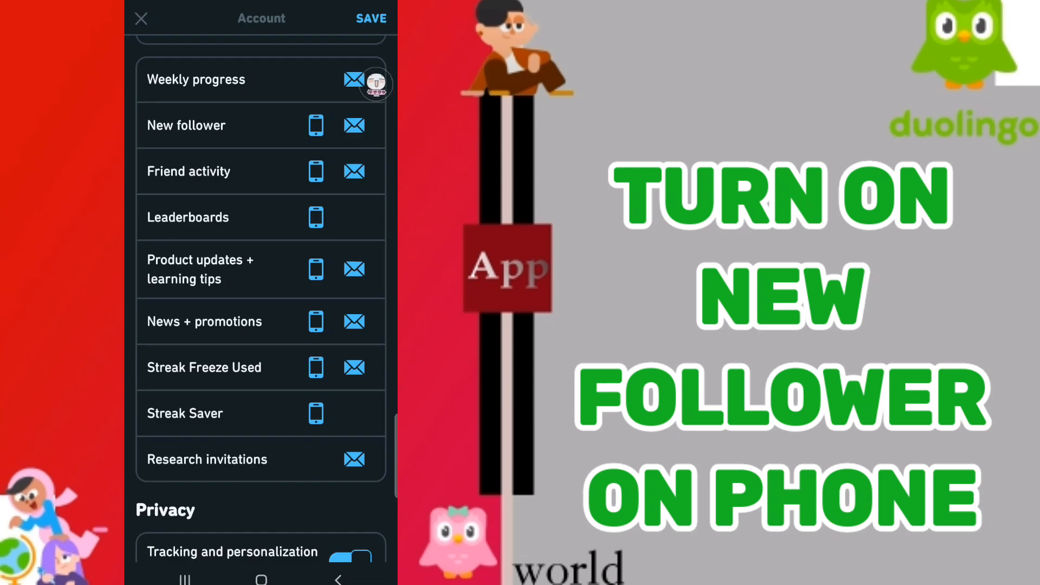